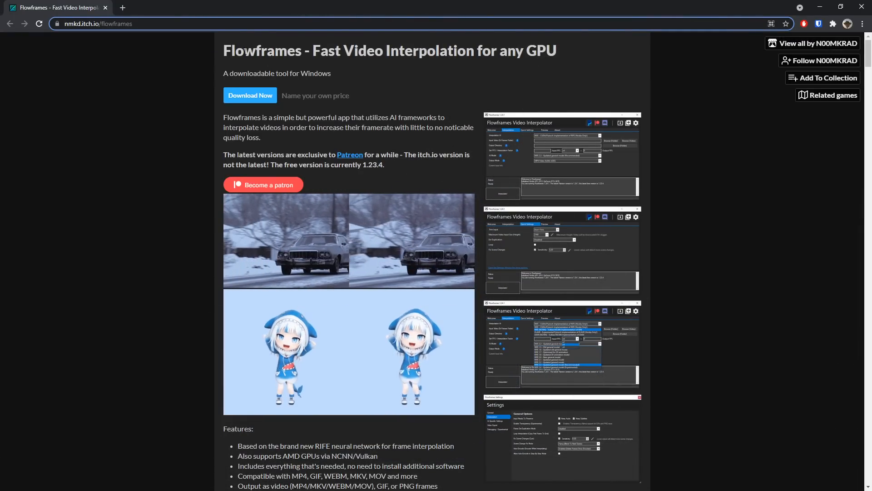
Download the Flowframes 1.26.1 Web Installer from itch.io, skipping payment.
click(249, 95)
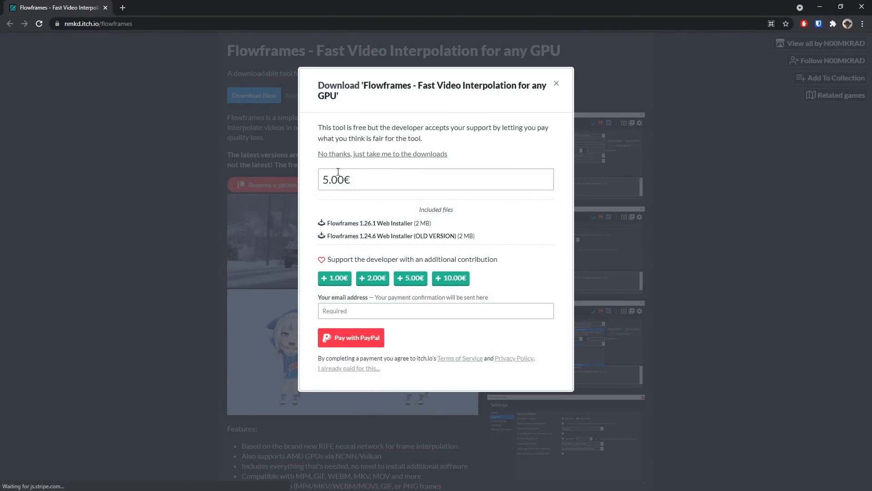
click(382, 153)
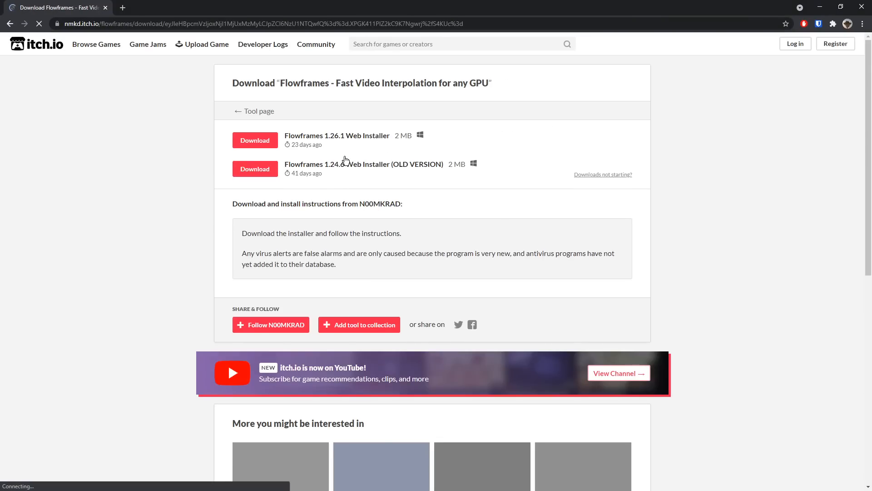
click(254, 140)
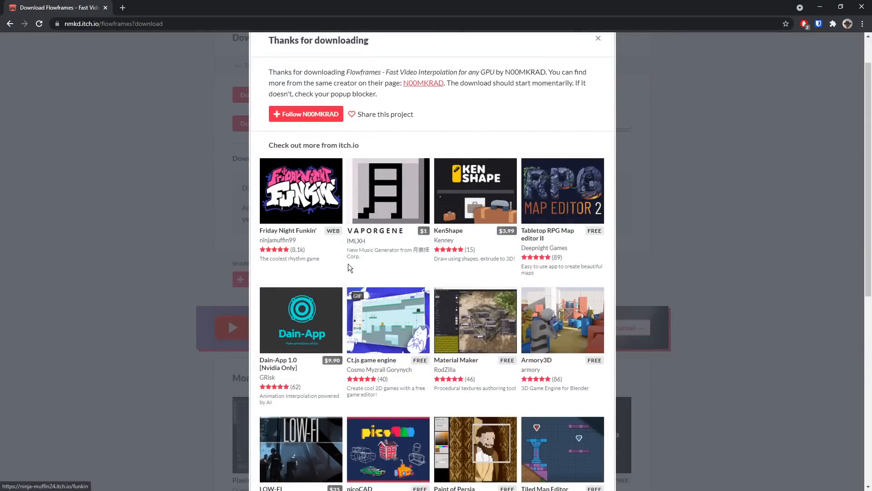
mouse_move(544, 179)
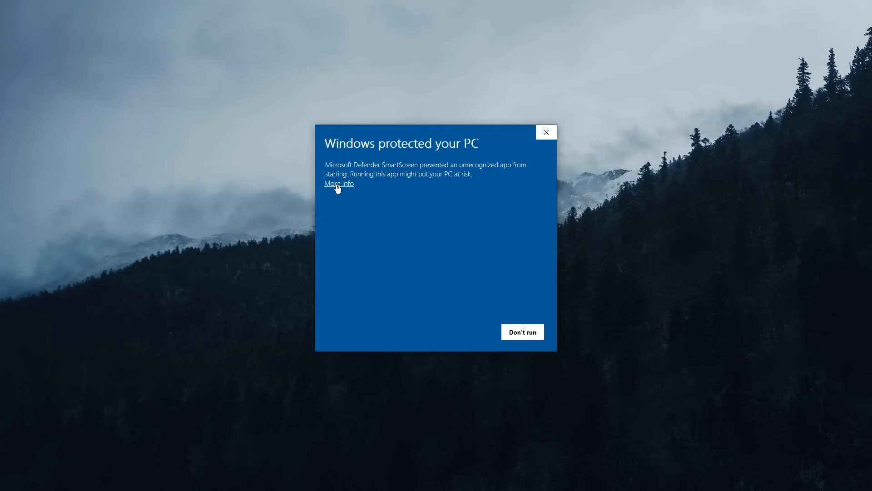
Run the SmartScreen-blocked installer anyway and install to the default folder with auto-detected Pytorch.
click(338, 184)
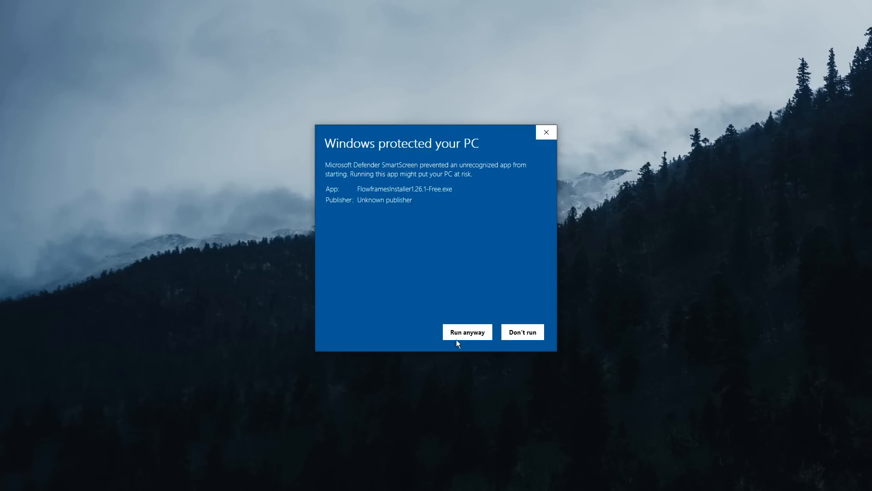
click(467, 331)
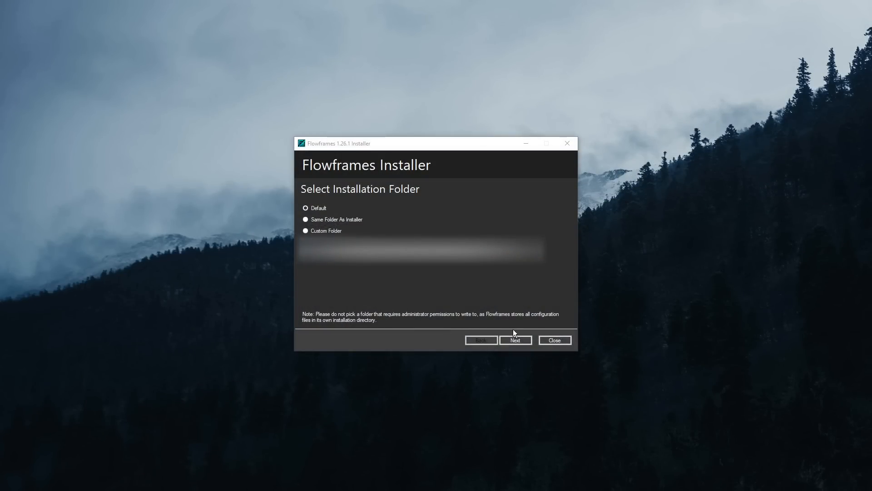
click(515, 340)
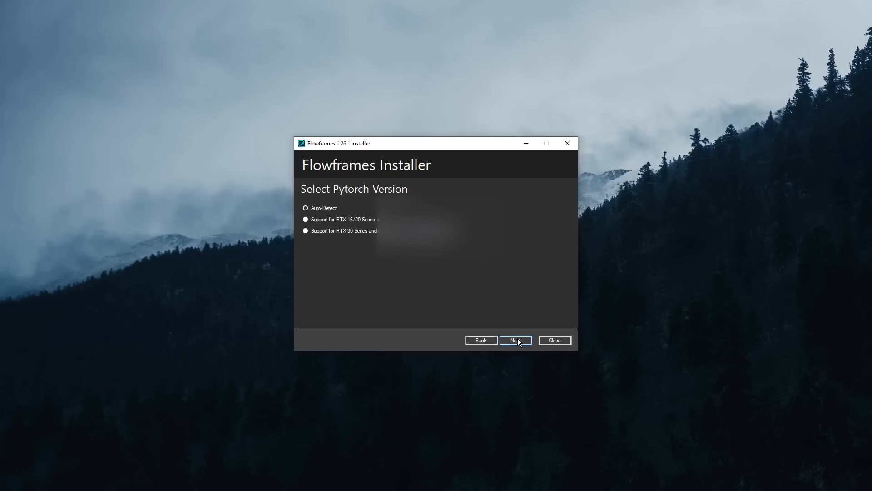
click(514, 340)
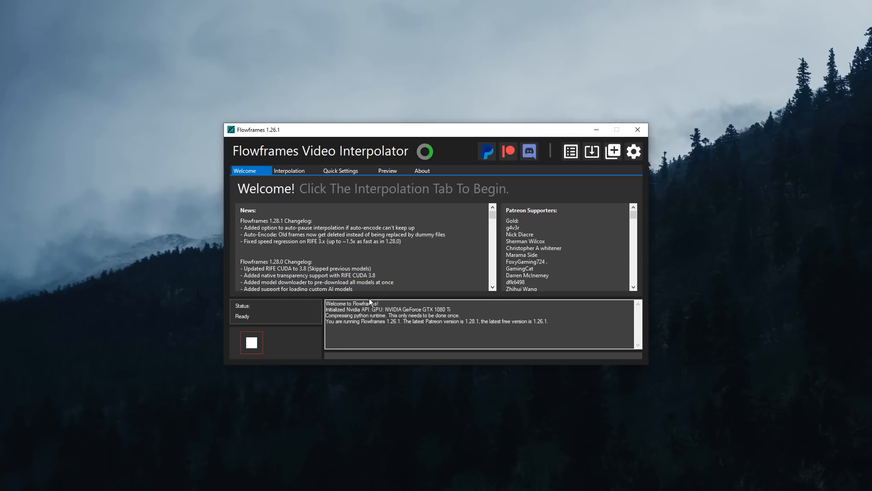
Show the Interpolation settings while the Python runtime compression finishes.
click(289, 170)
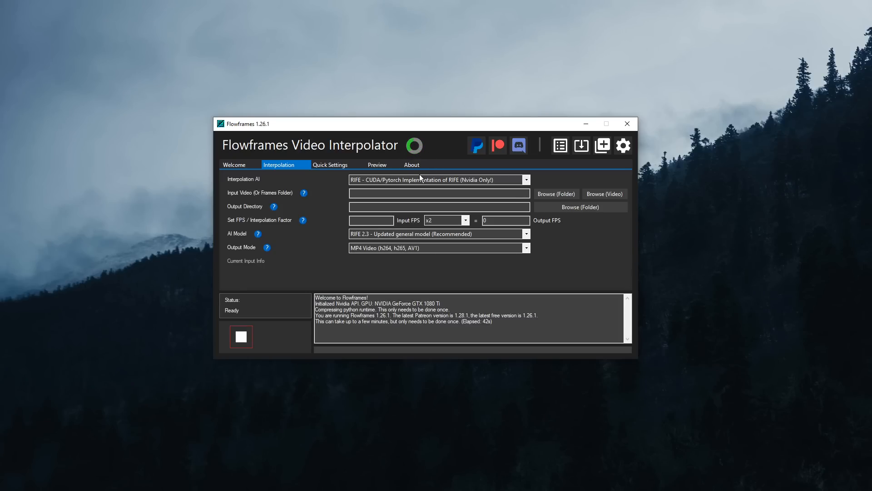
mouse_move(594, 262)
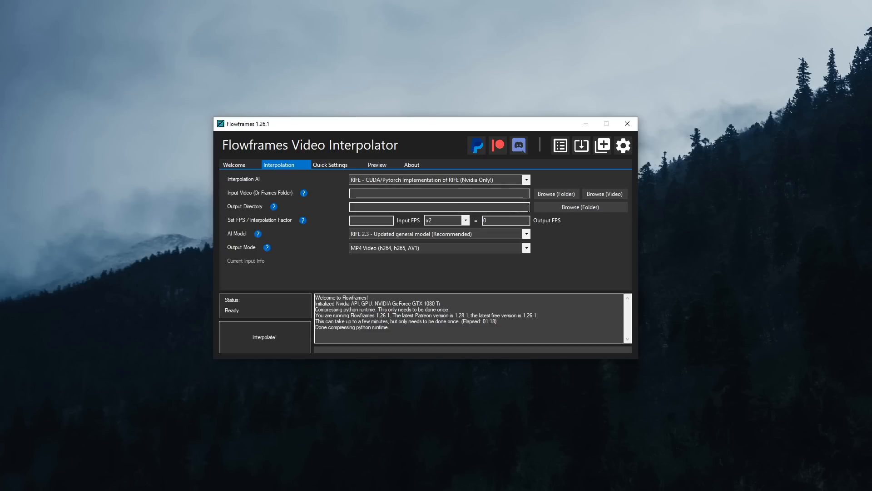
click(605, 193)
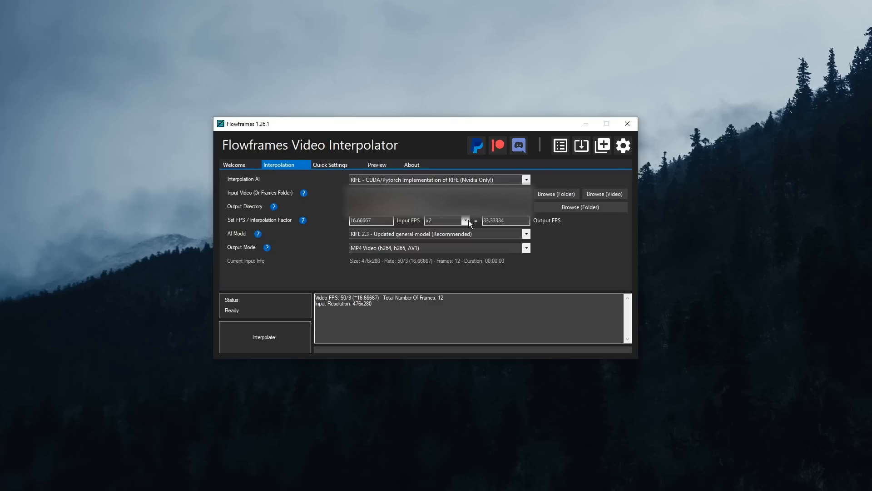
Try interpolation factor x4 (66.67 FPS), then return to x2 for 33.33 FPS output.
click(465, 219)
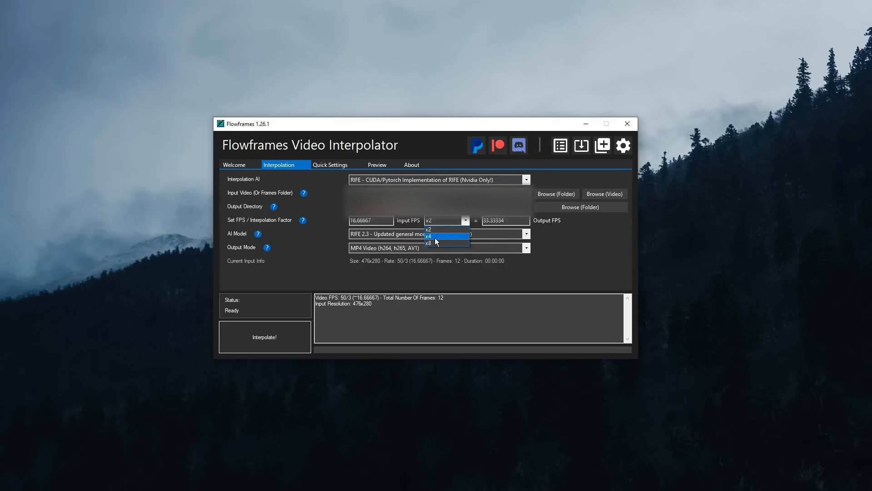
click(428, 235)
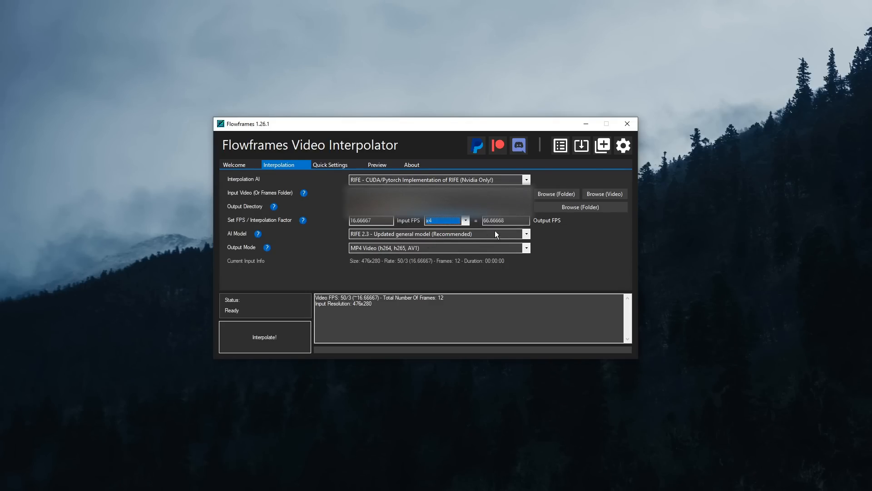
click(464, 220)
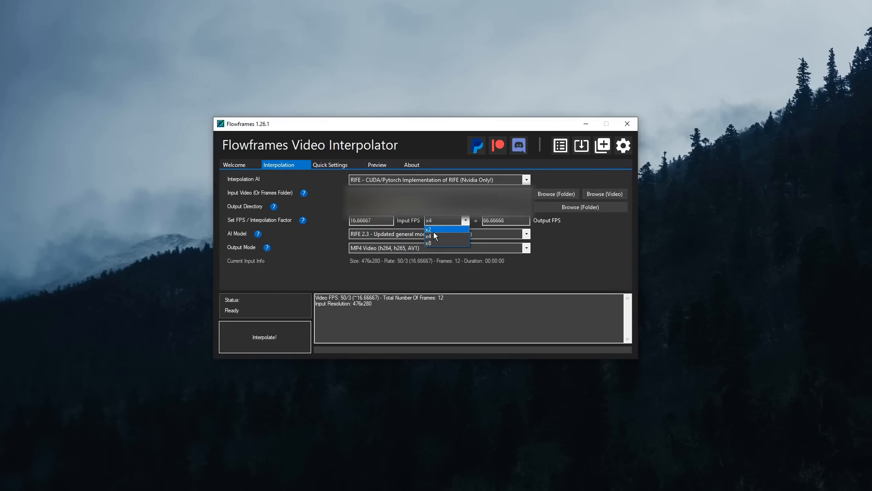
click(440, 229)
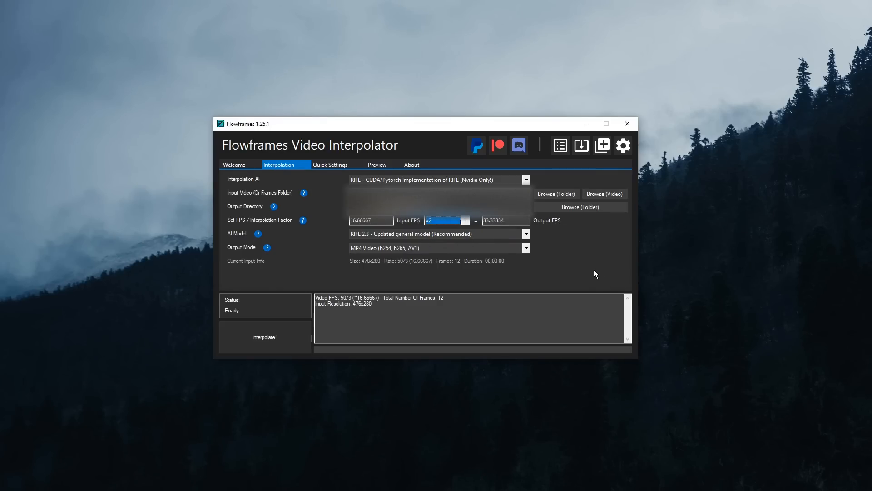
mouse_move(482, 228)
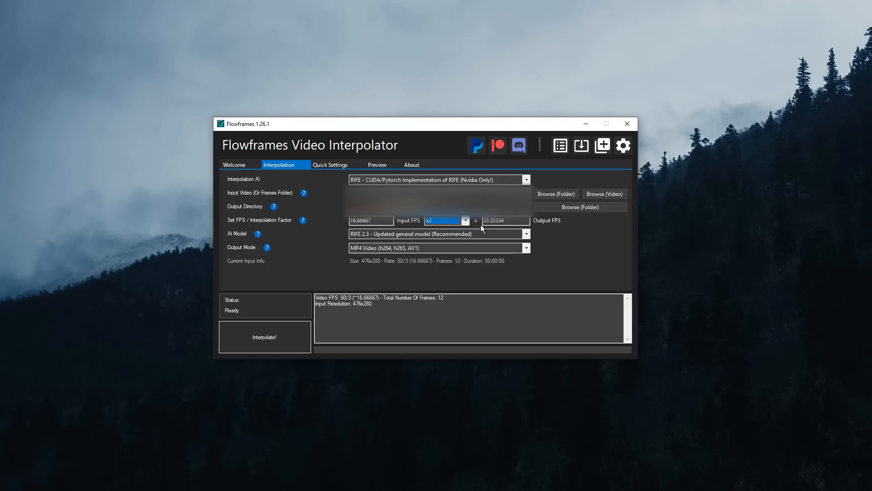
mouse_move(419, 256)
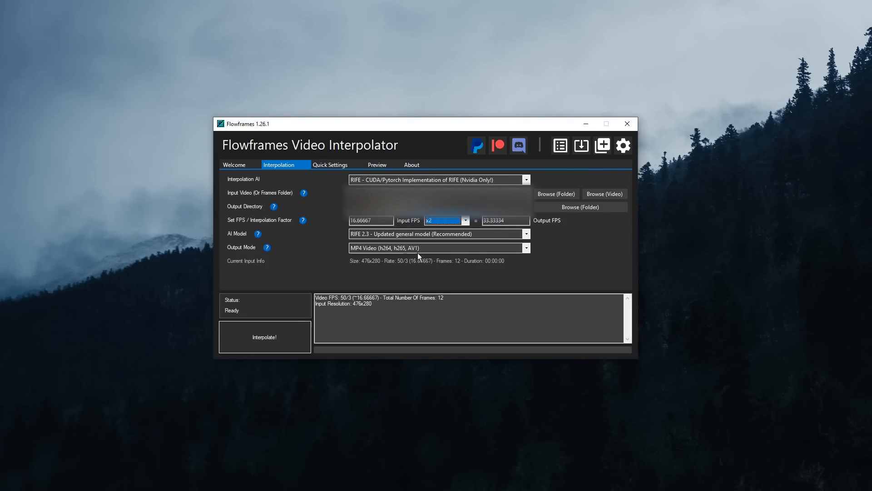
mouse_move(341, 226)
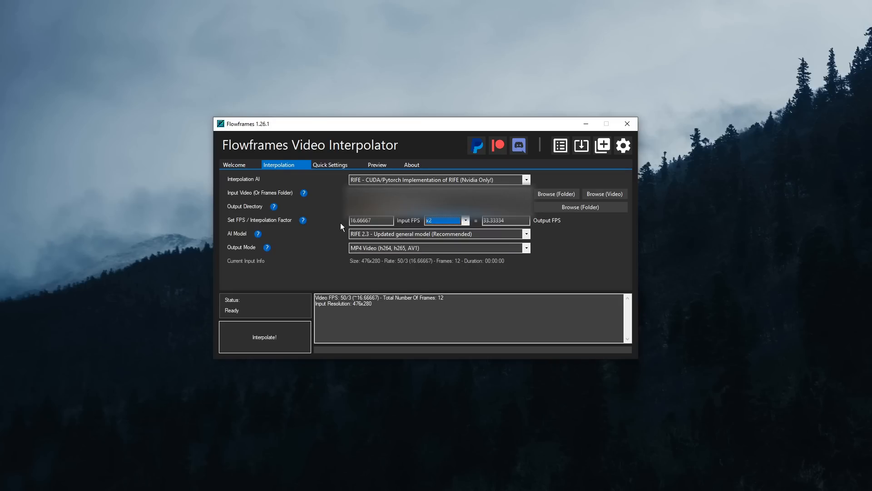
Set the output mode to Animated GIF and start the 2x interpolation.
click(523, 247)
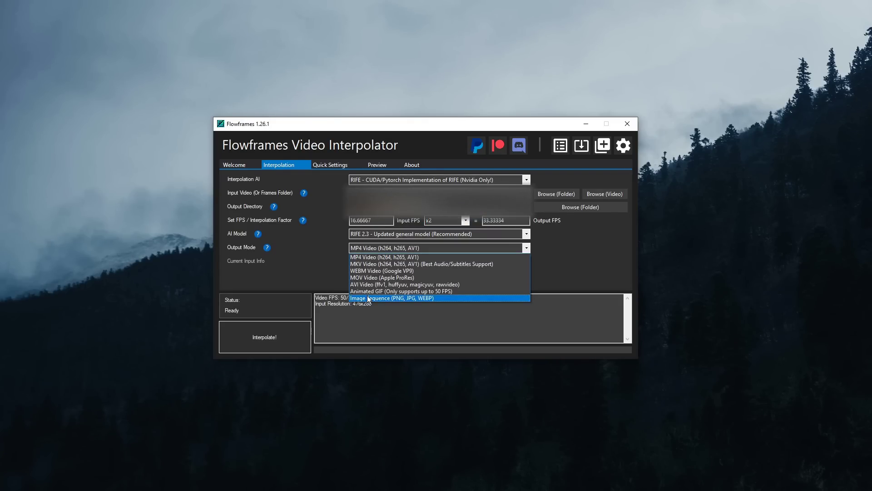
mouse_move(447, 277)
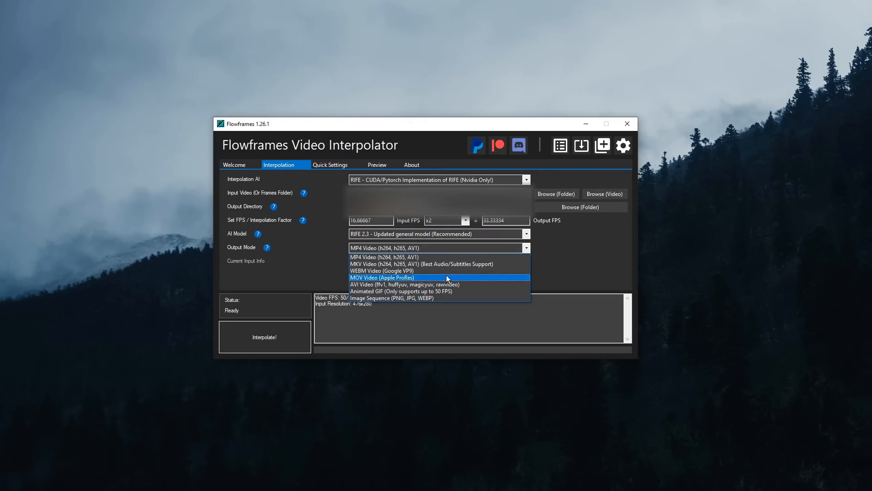
click(400, 291)
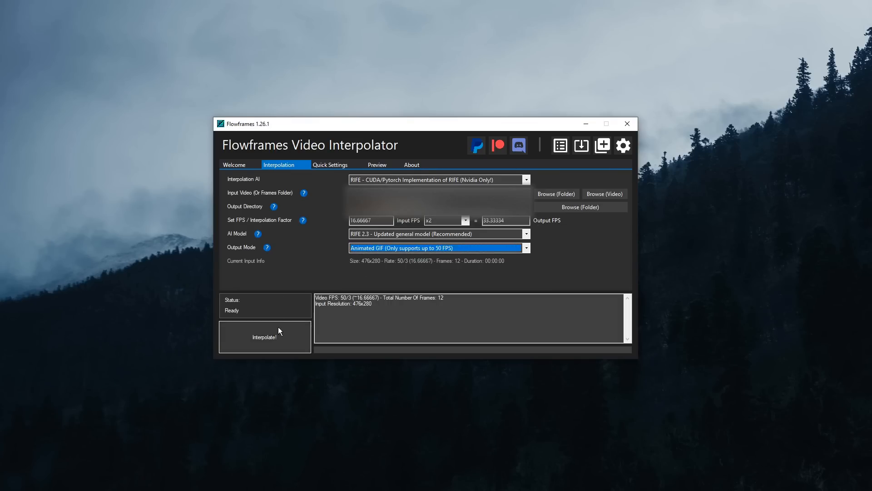
click(264, 337)
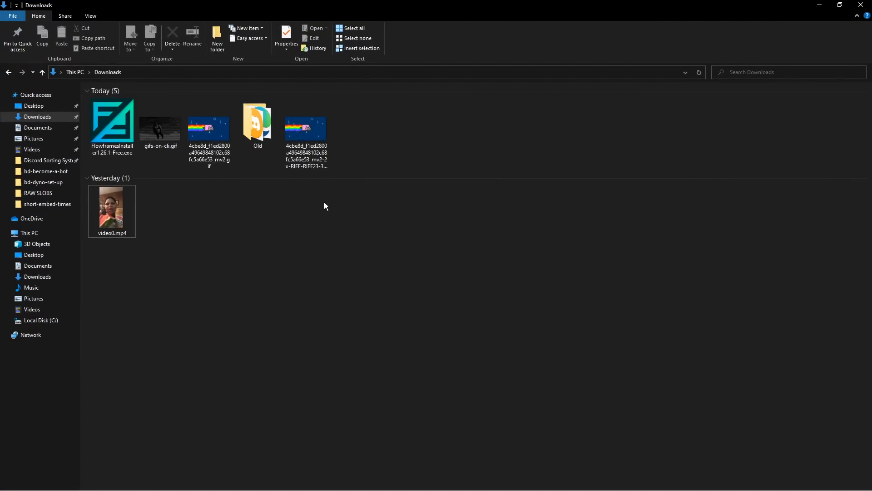
mouse_move(332, 130)
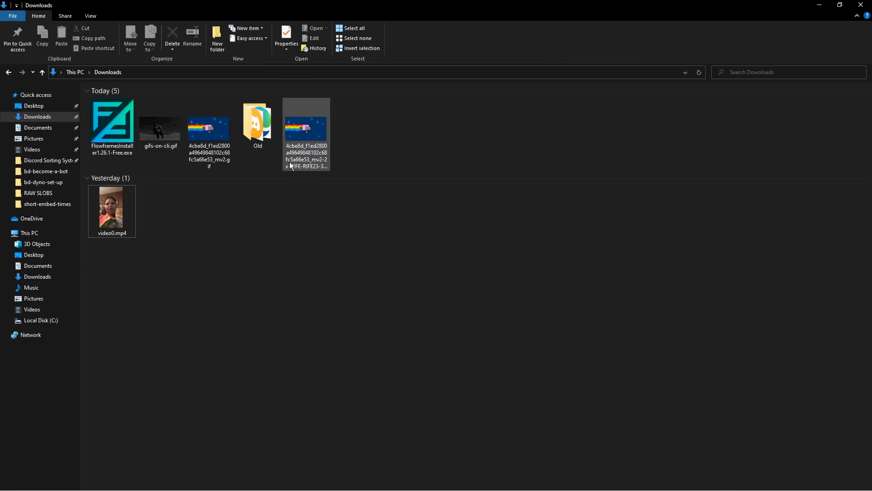
View the original Nyan Cat GIF beside the 2x interpolated one, then close the original.
click(208, 129)
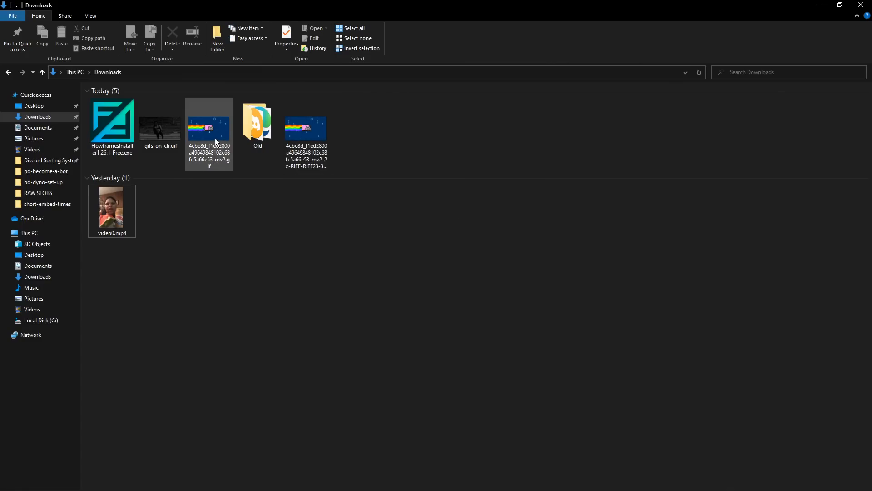
double_click(209, 126)
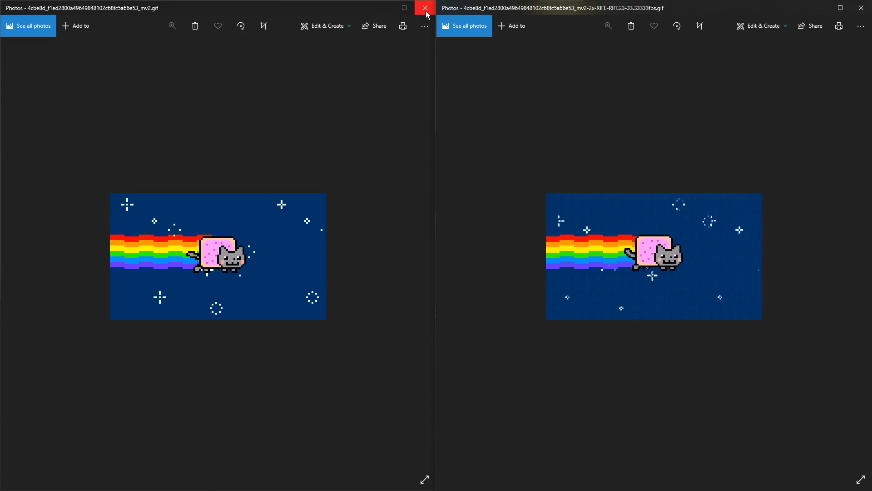
click(425, 9)
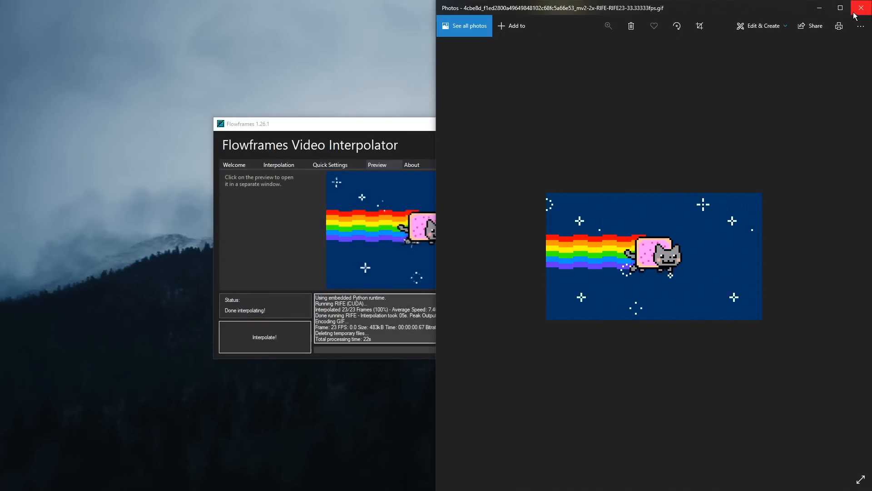
Close Photos and load gifs-on-cli.gif as the new input video.
click(863, 8)
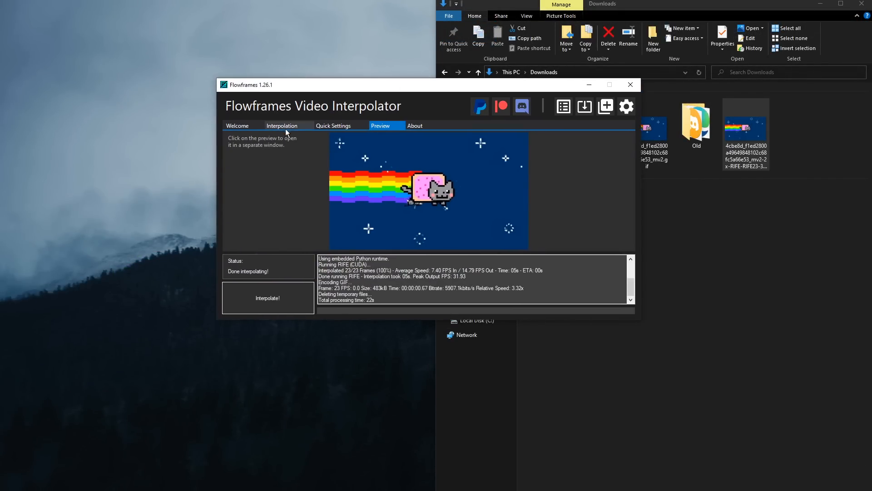
click(281, 125)
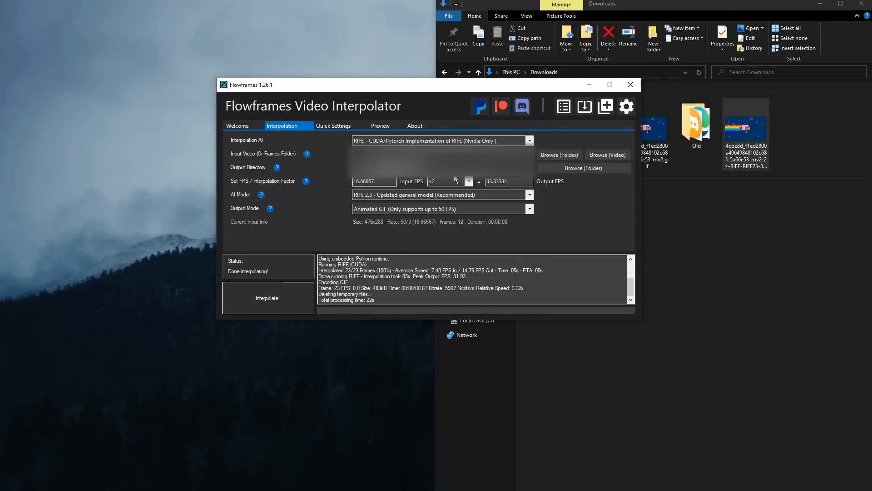
click(607, 155)
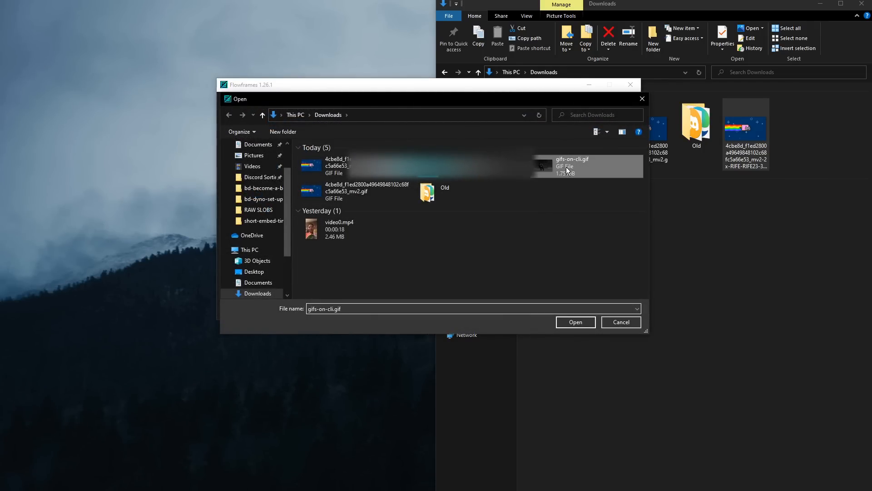
click(575, 322)
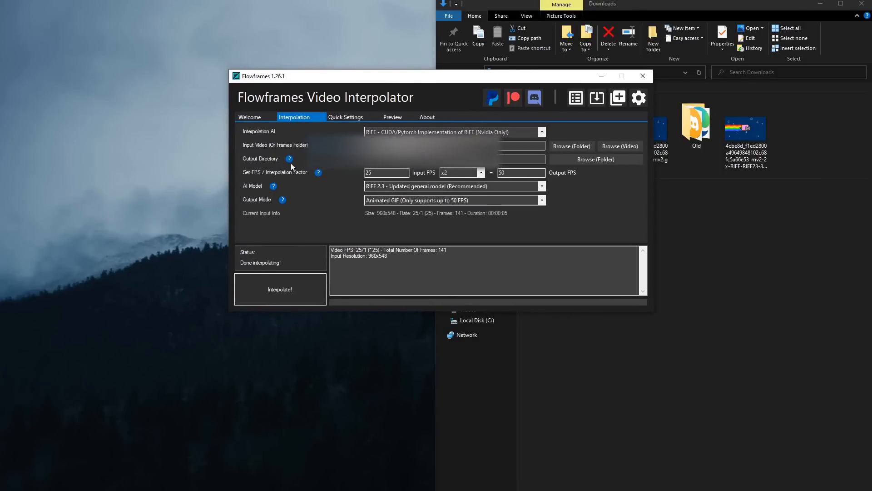
Interpolate it at x8 to 200 FPS with MP4 Video output.
click(480, 173)
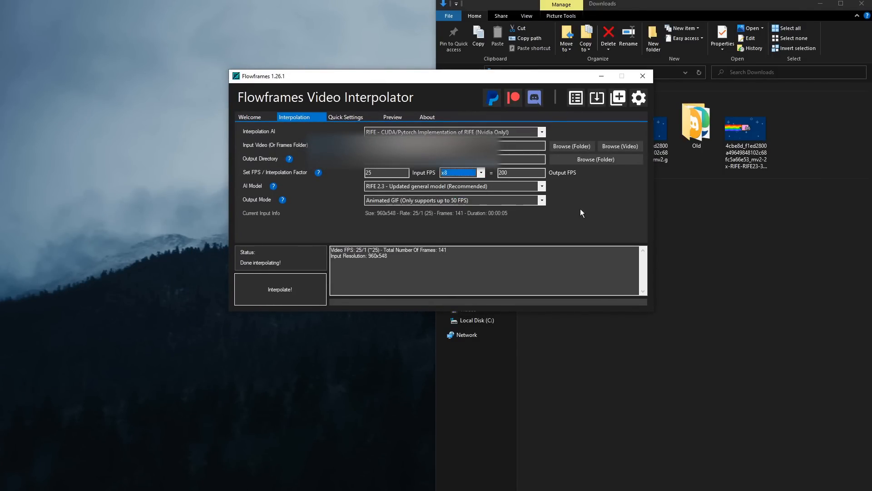
click(453, 200)
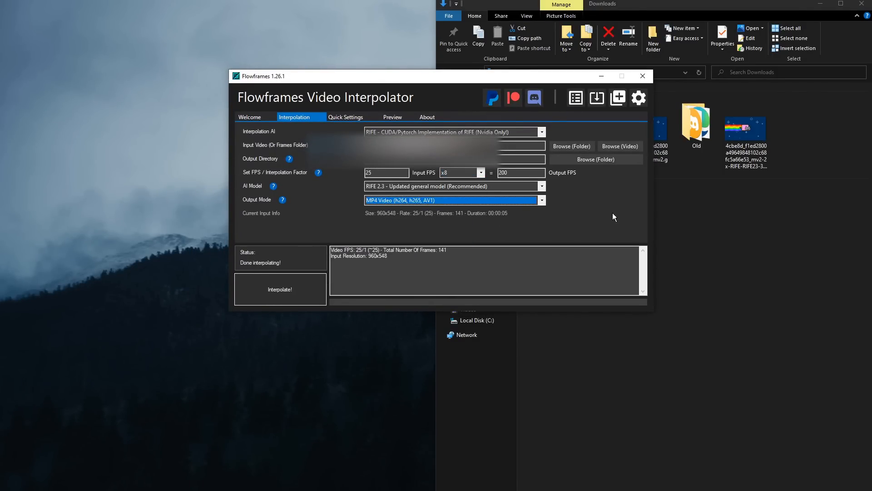
click(280, 289)
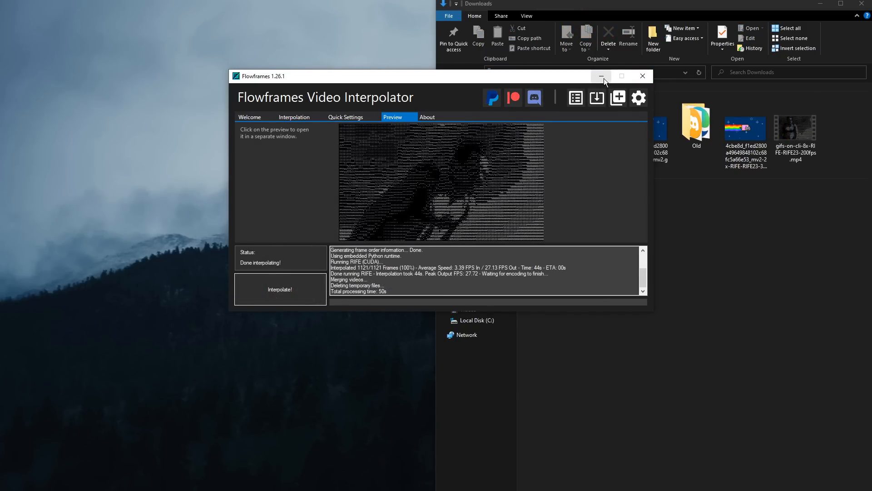
Minimize Flowframes and view the original gifs-on-cli.gif from Downloads.
click(600, 76)
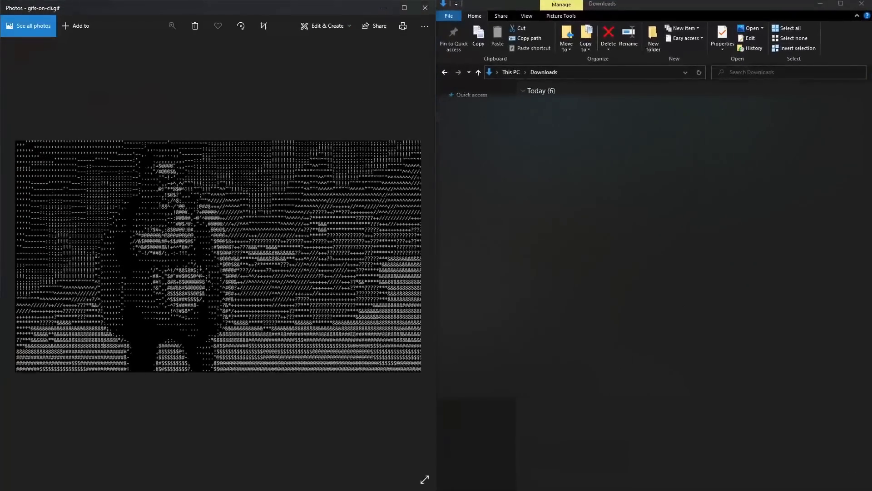
click(424, 479)
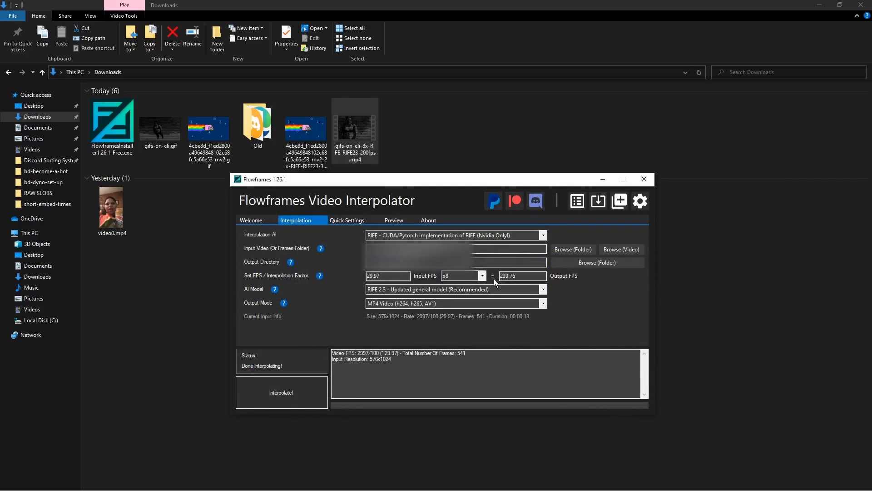
mouse_move(420, 281)
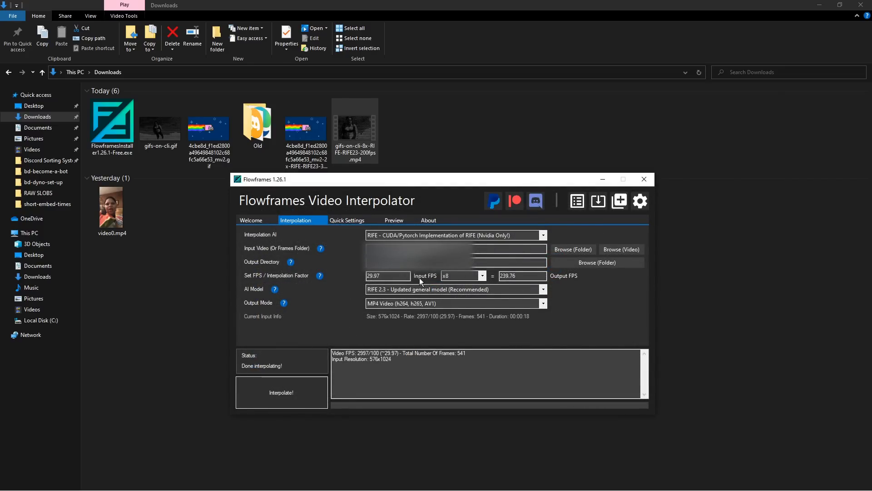
Interpolate video0.mp4 at x8 into a 239.76 fps MP4.
click(280, 393)
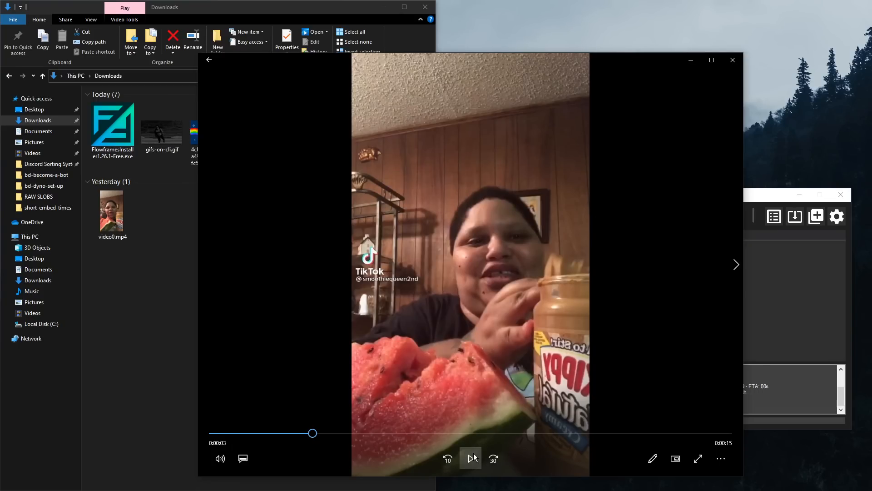
Pause the 239.76 fps video0 clip, seek back, replay a portion and pause again.
click(470, 458)
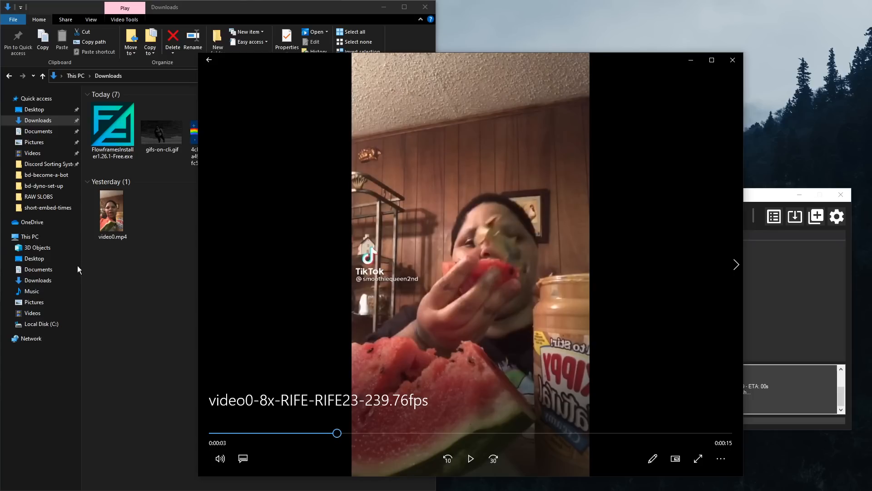
click(469, 458)
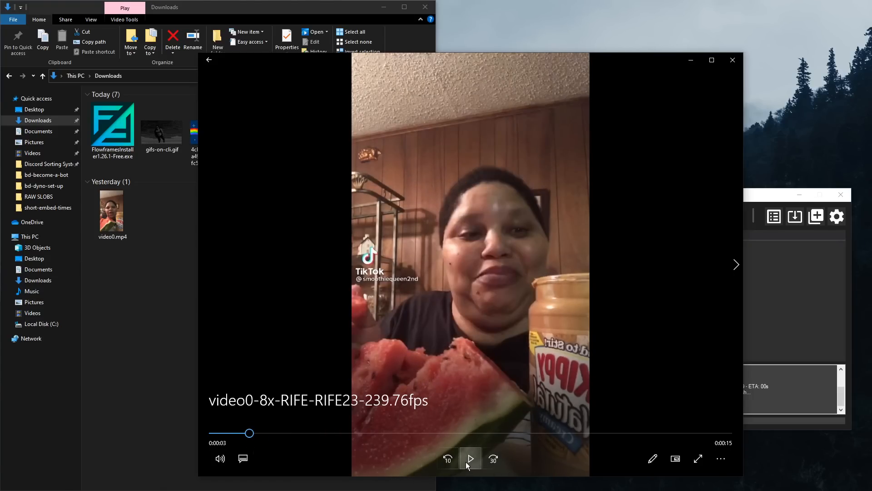
click(469, 458)
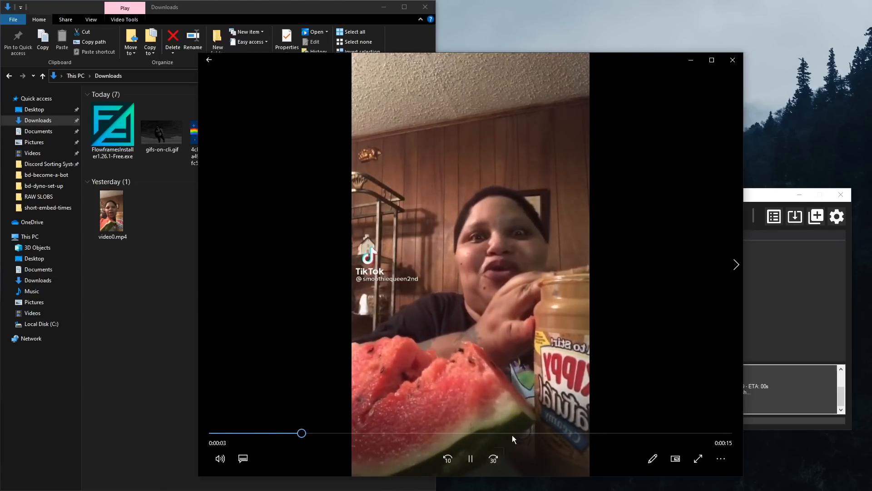
click(469, 458)
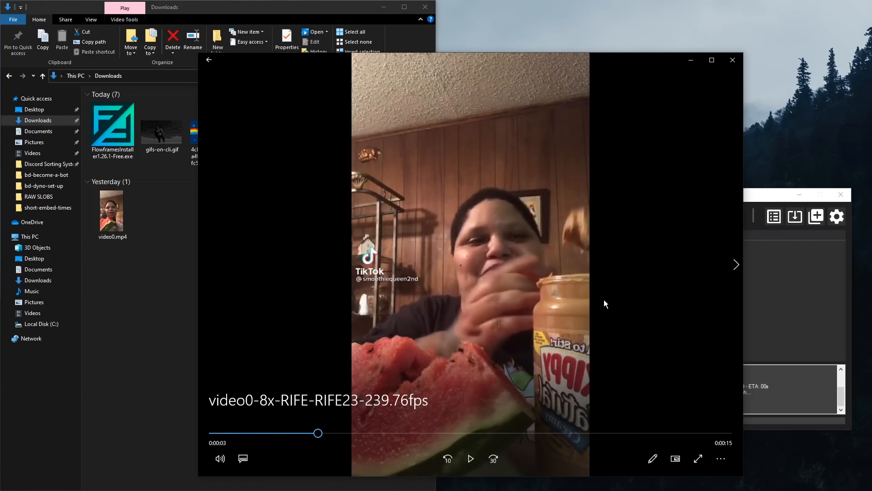
mouse_move(430, 275)
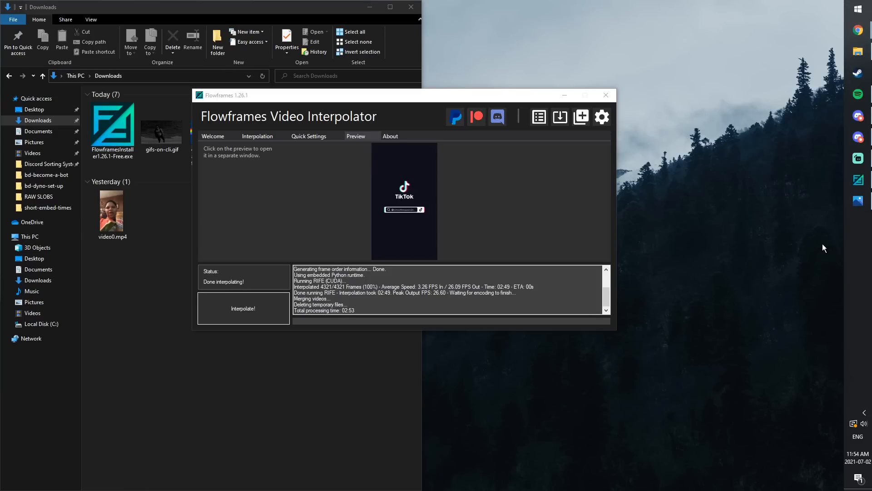
Bring up Windows Settings on the Apps & features list of installed apps.
click(858, 8)
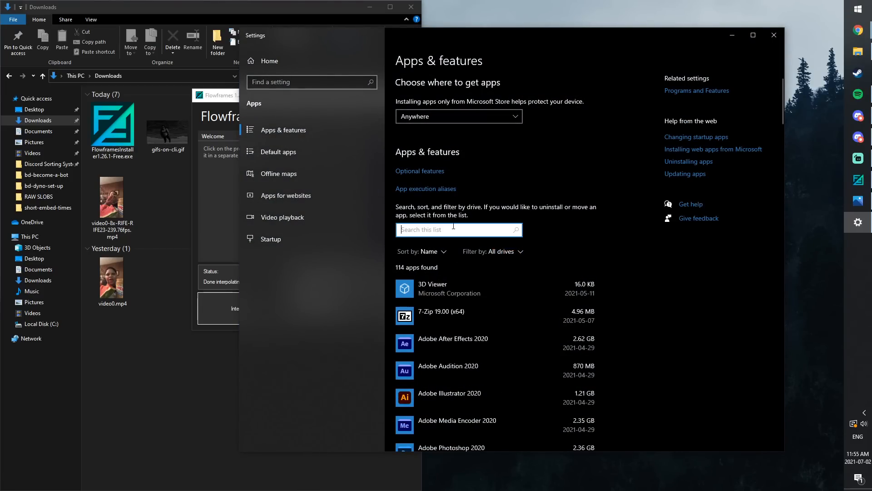
Search 'Flow', uninstall Flowframes, close its window and return to Settings.
text(Flow)
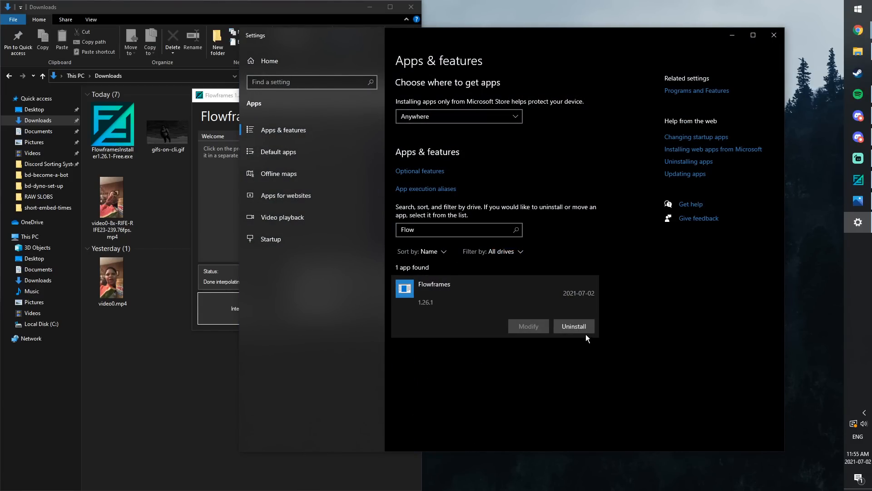
click(772, 34)
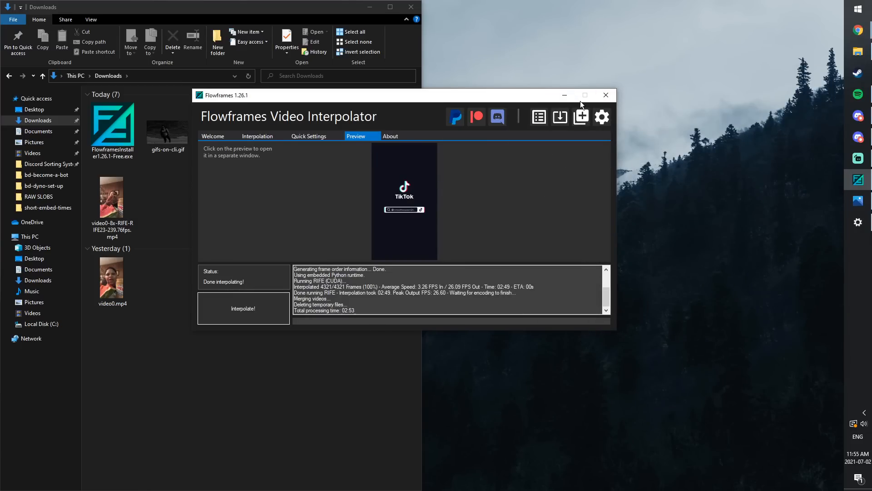
click(605, 95)
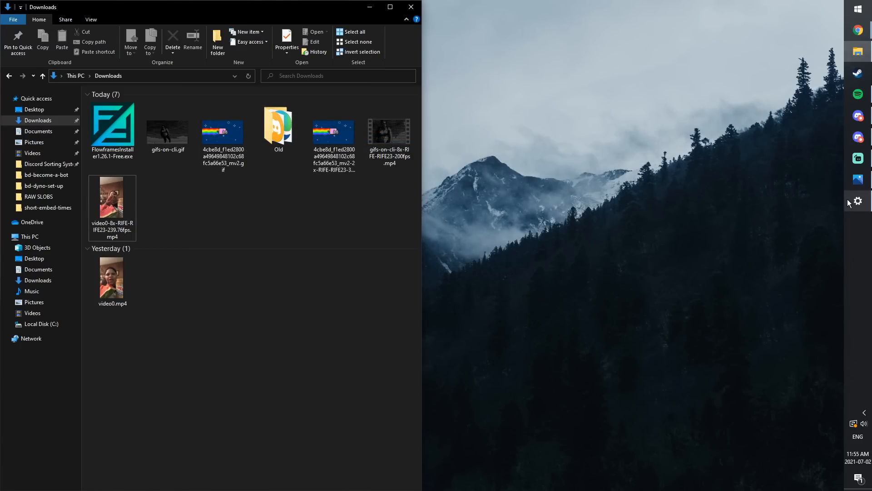
click(858, 201)
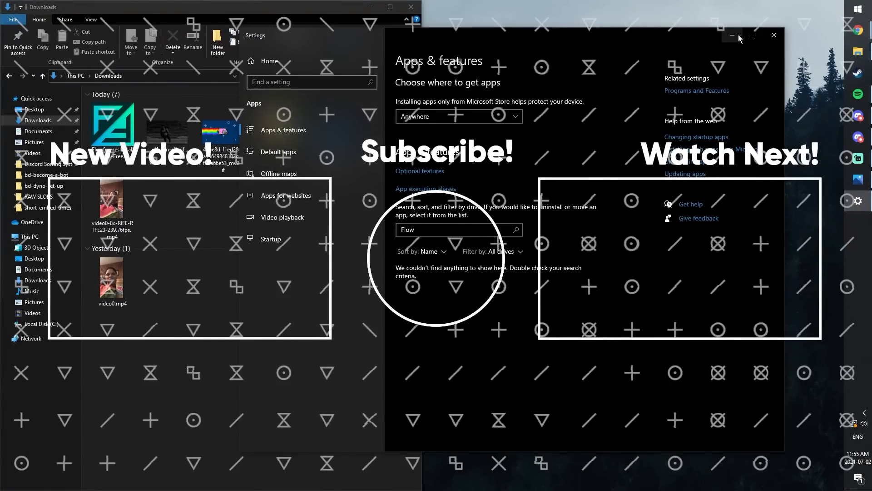
Close Settings after the Flow search returns no installed apps.
click(773, 35)
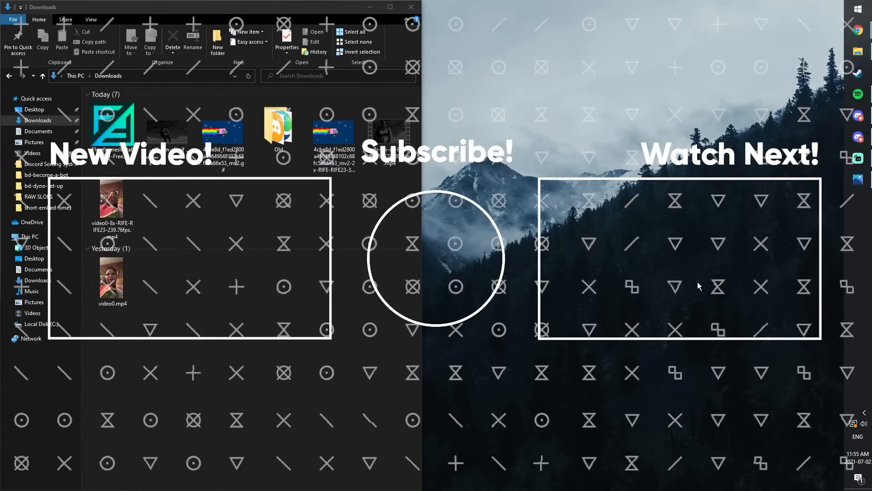